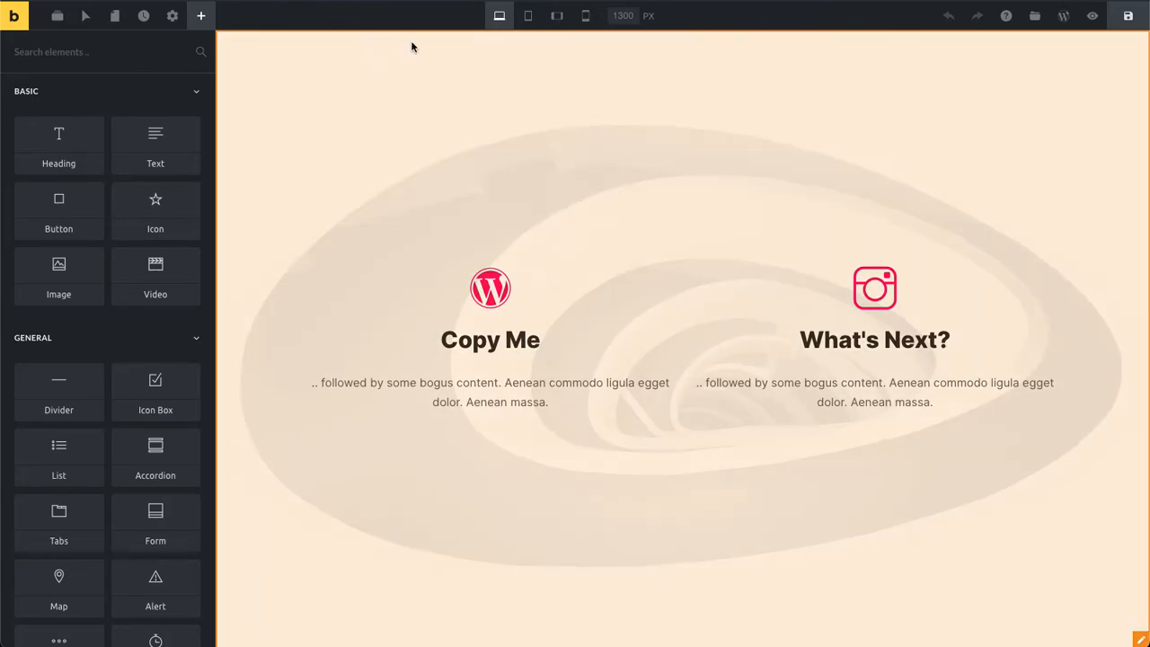
{"action": "mouse_move", "coordinate": [313, 444]}
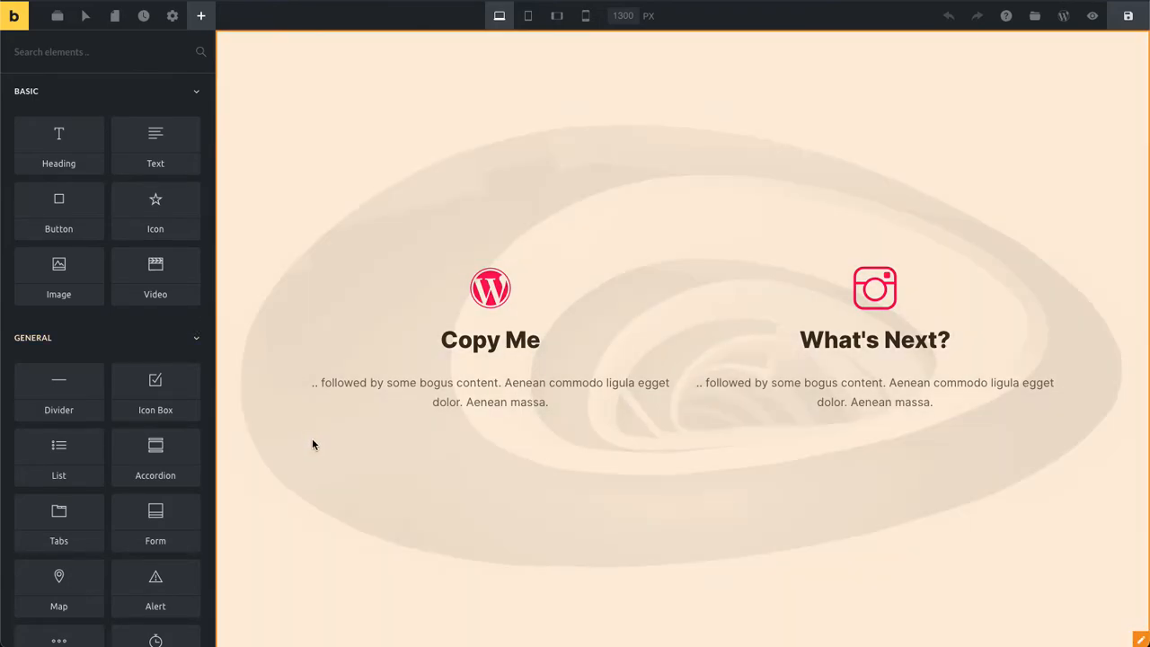
{"action": "mouse_move", "coordinate": [1089, 608]}
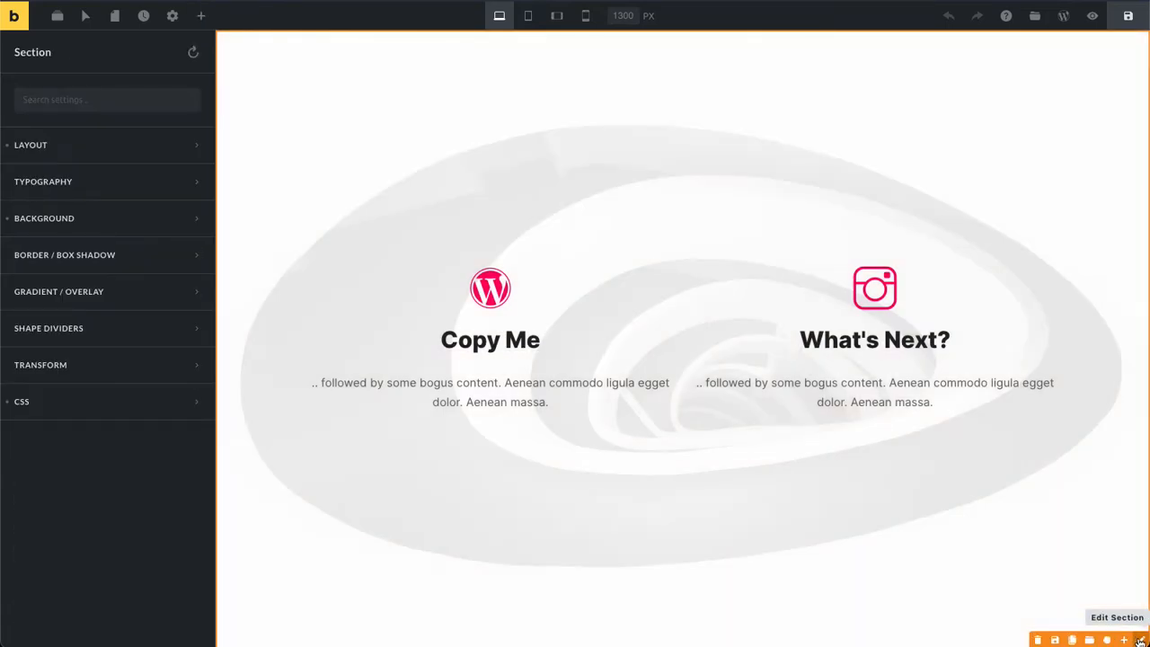
Close the section settings and clone the Copy Me / What's Next? section
{"action": "left_click", "coordinate": [200, 15]}
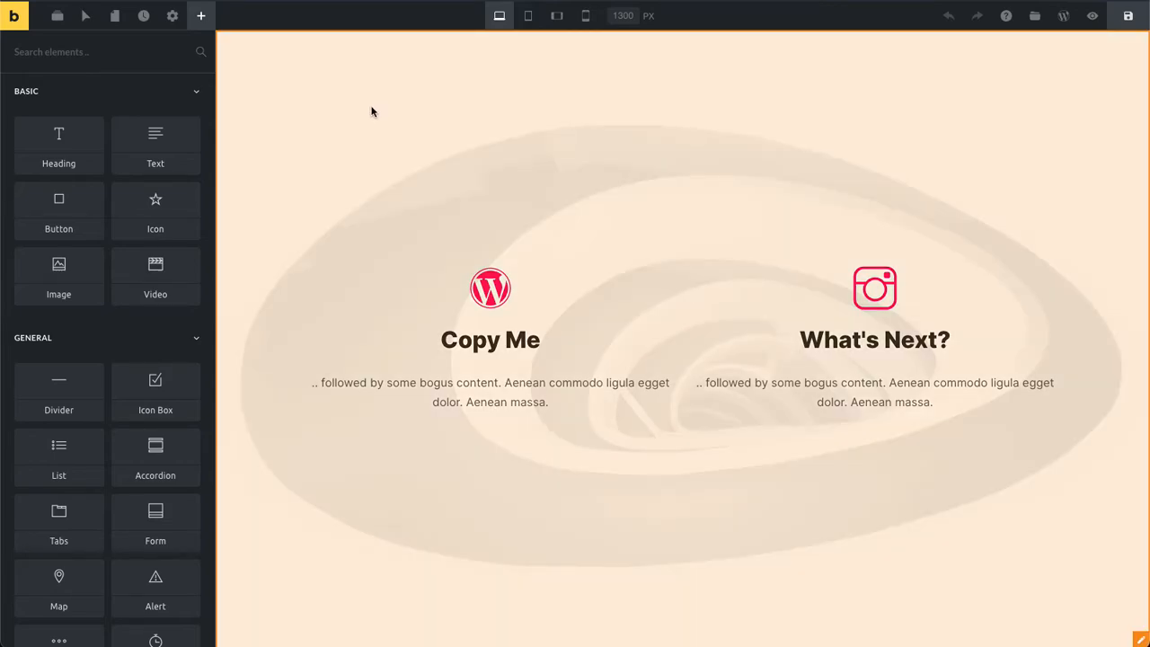
{"action": "right_click", "coordinate": [372, 111]}
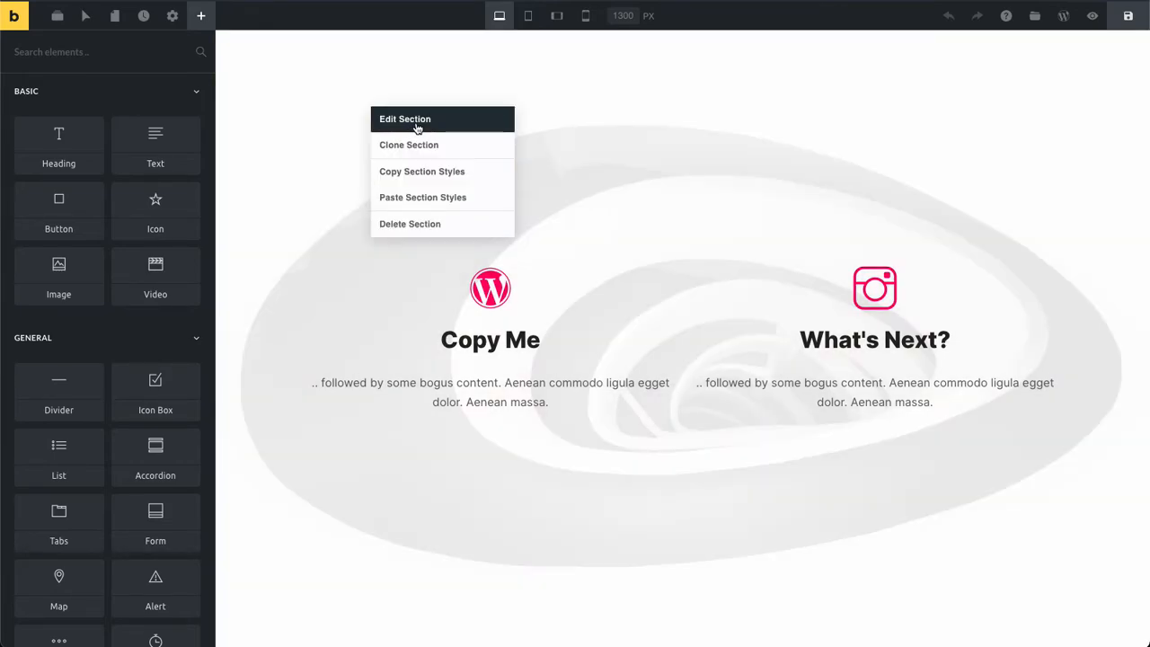
{"action": "mouse_move", "coordinate": [456, 133]}
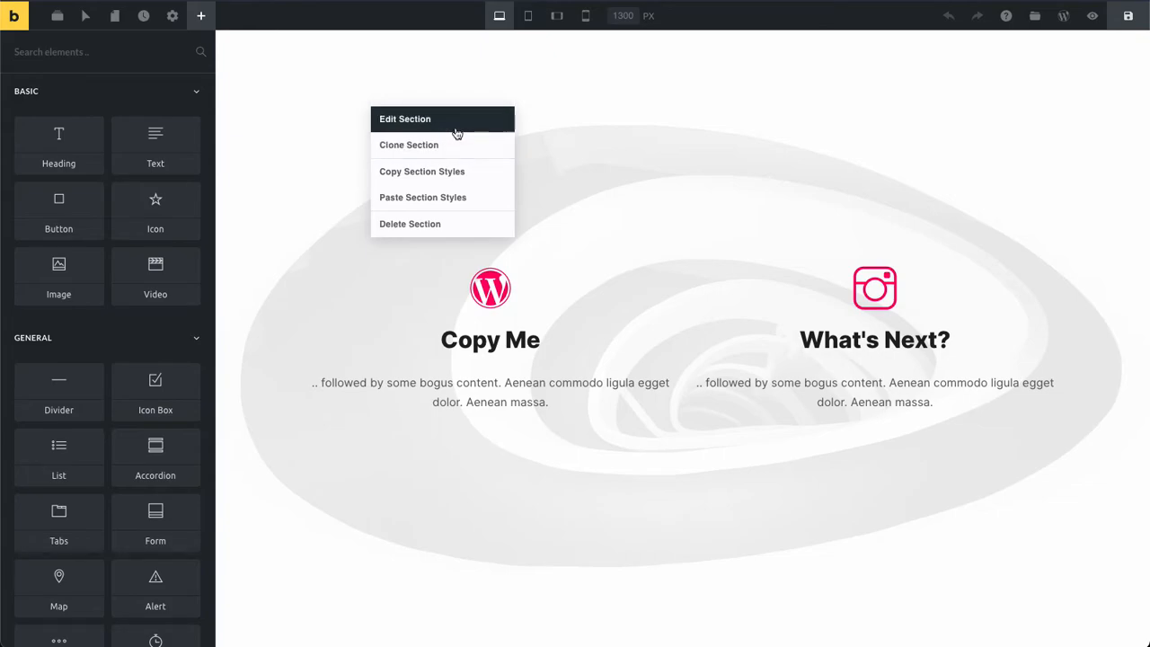
{"action": "mouse_move", "coordinate": [458, 123]}
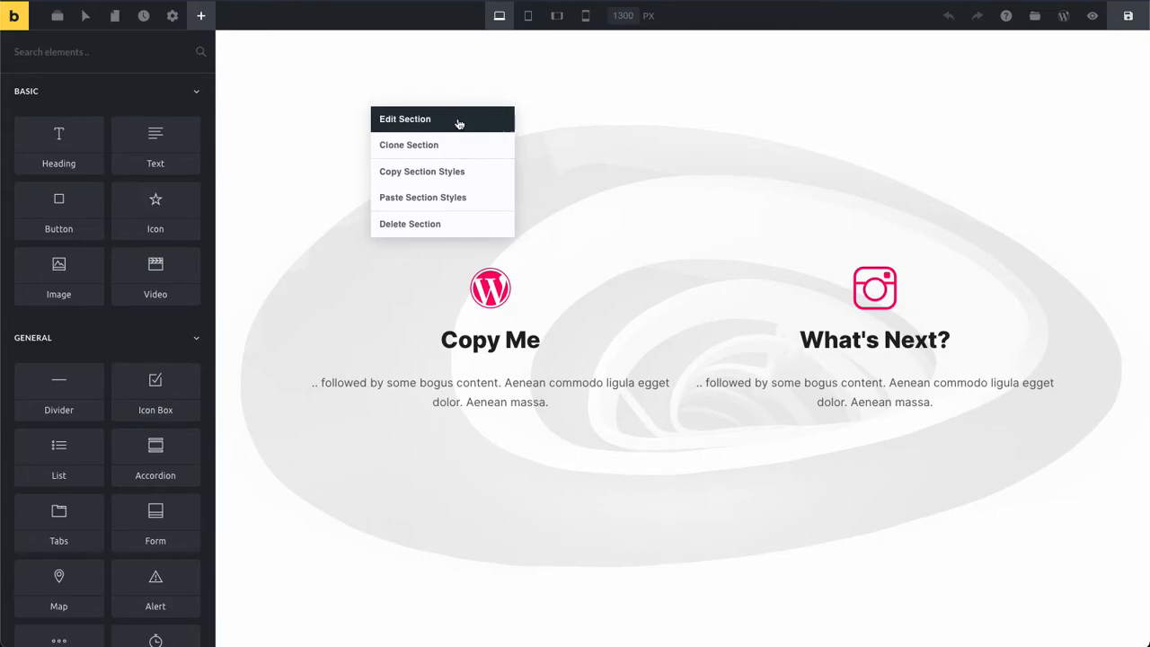
{"action": "left_click", "coordinate": [406, 118]}
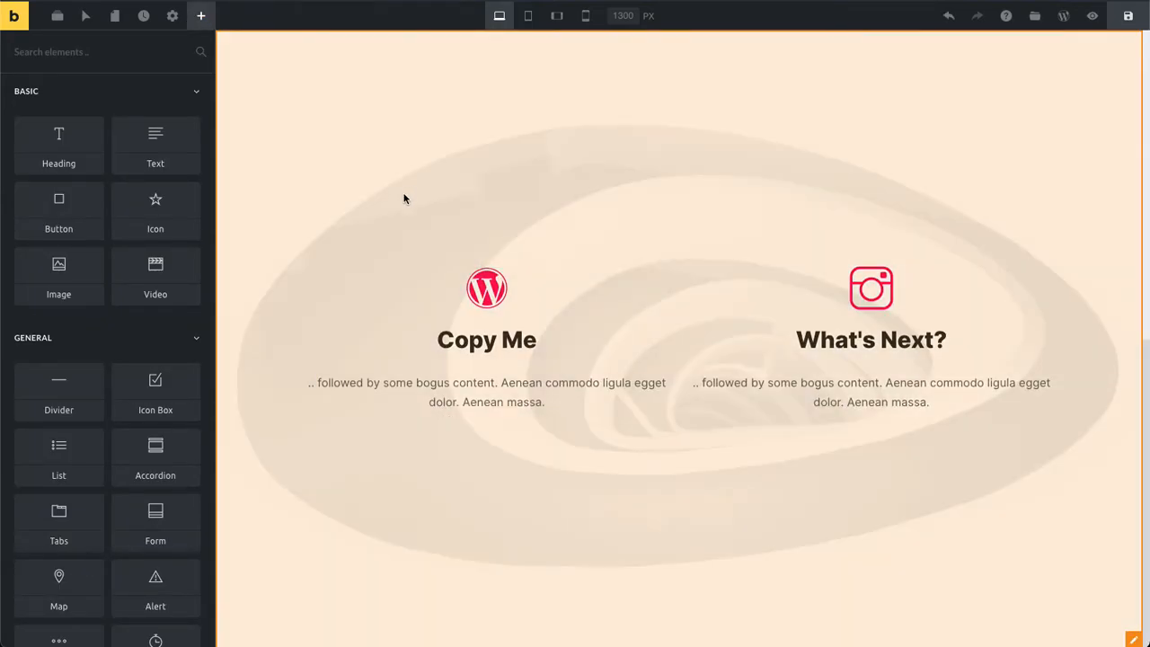
{"action": "mouse_move", "coordinate": [339, 144]}
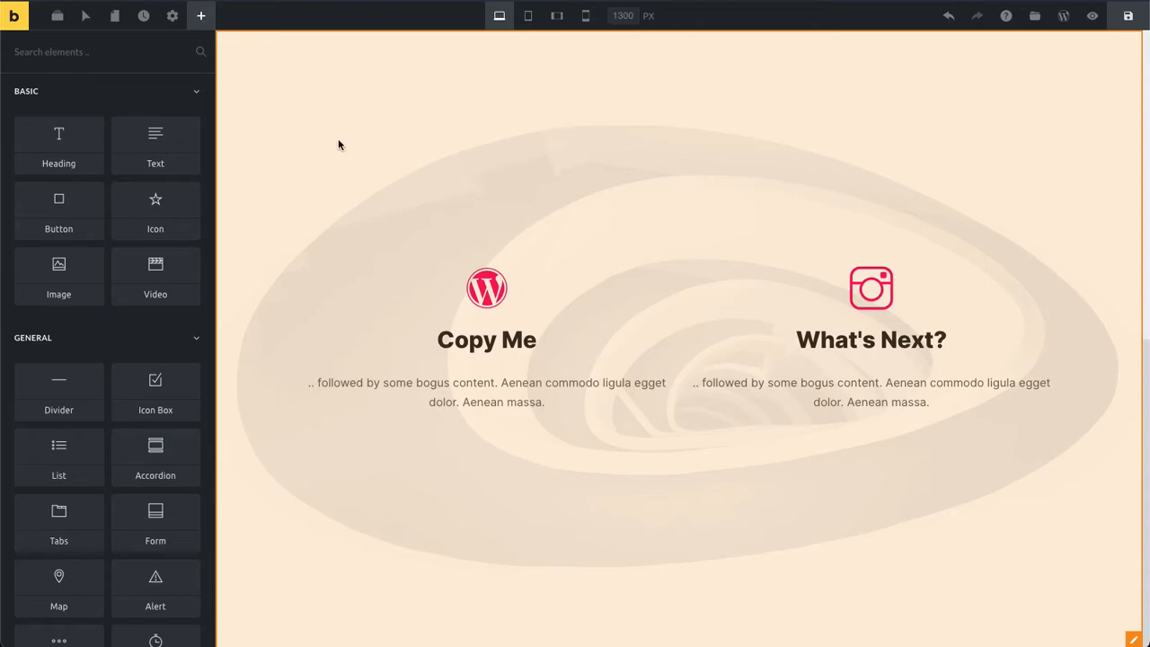
Delete the duplicated section from its right-click menu
{"action": "right_click", "coordinate": [340, 144]}
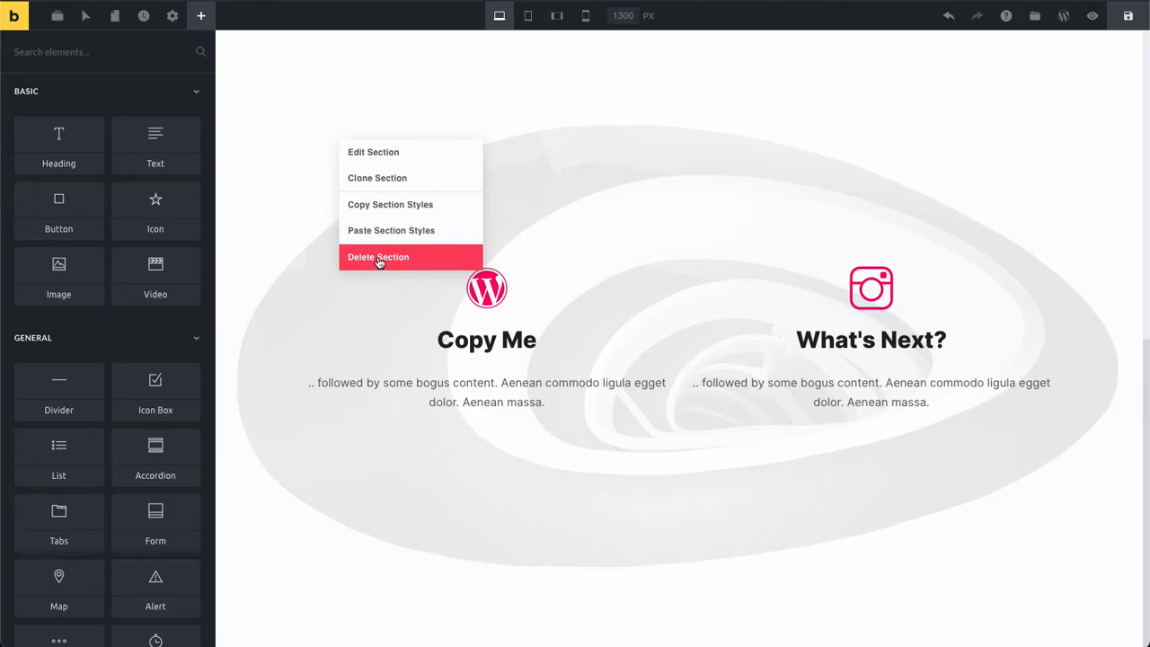
{"action": "left_click", "coordinate": [378, 257]}
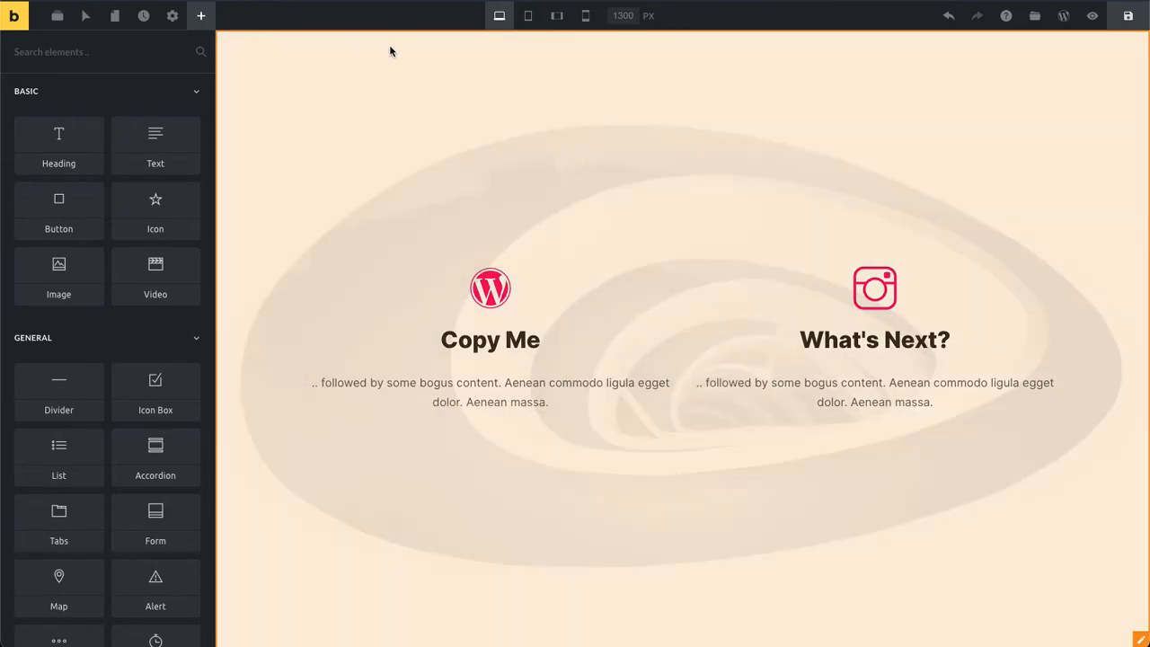
{"action": "mouse_move", "coordinate": [431, 152]}
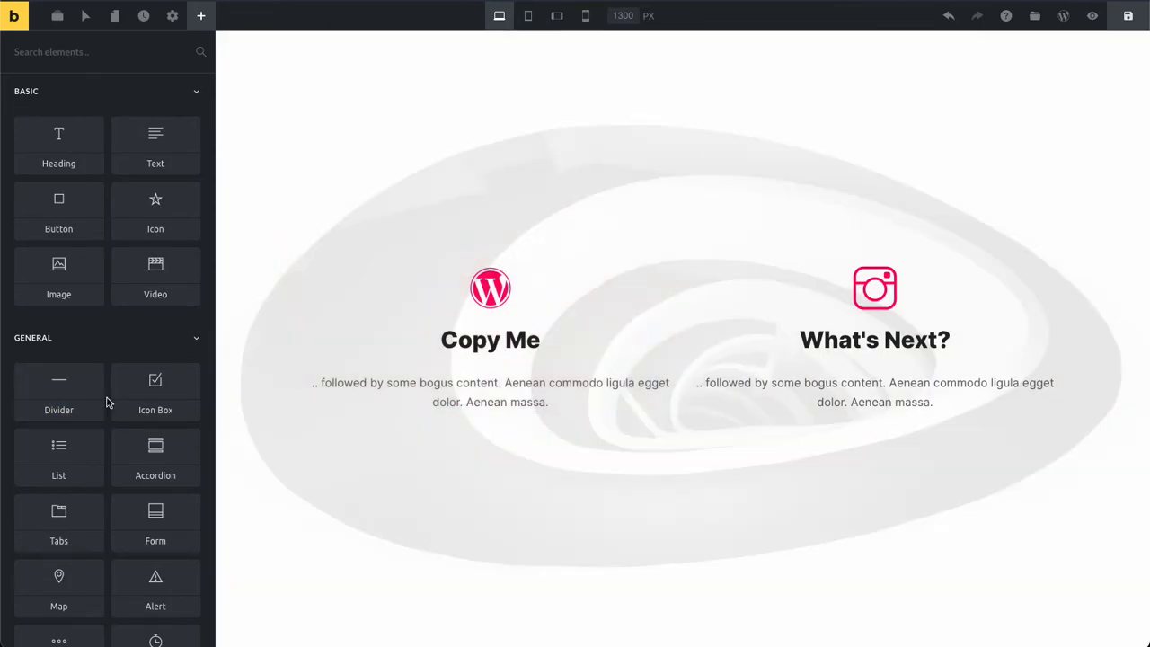
Add an Icon Box beside Copy Me and paste the Copy Me styles onto it
{"action": "left_click", "coordinate": [490, 339]}
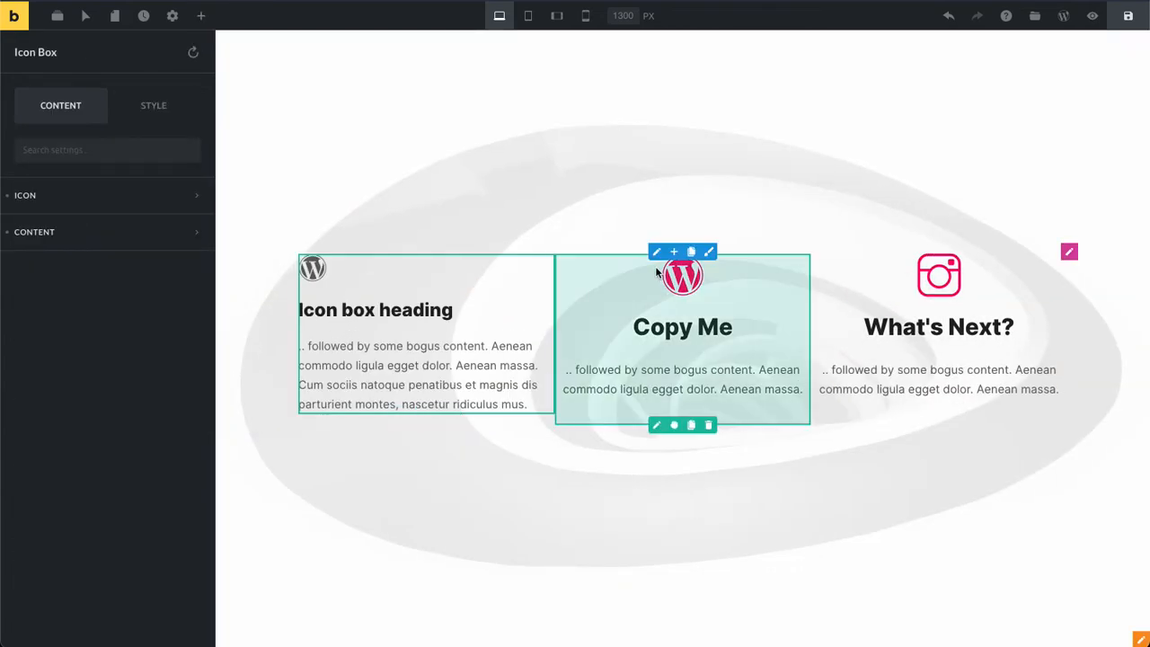
{"action": "mouse_move", "coordinate": [767, 294]}
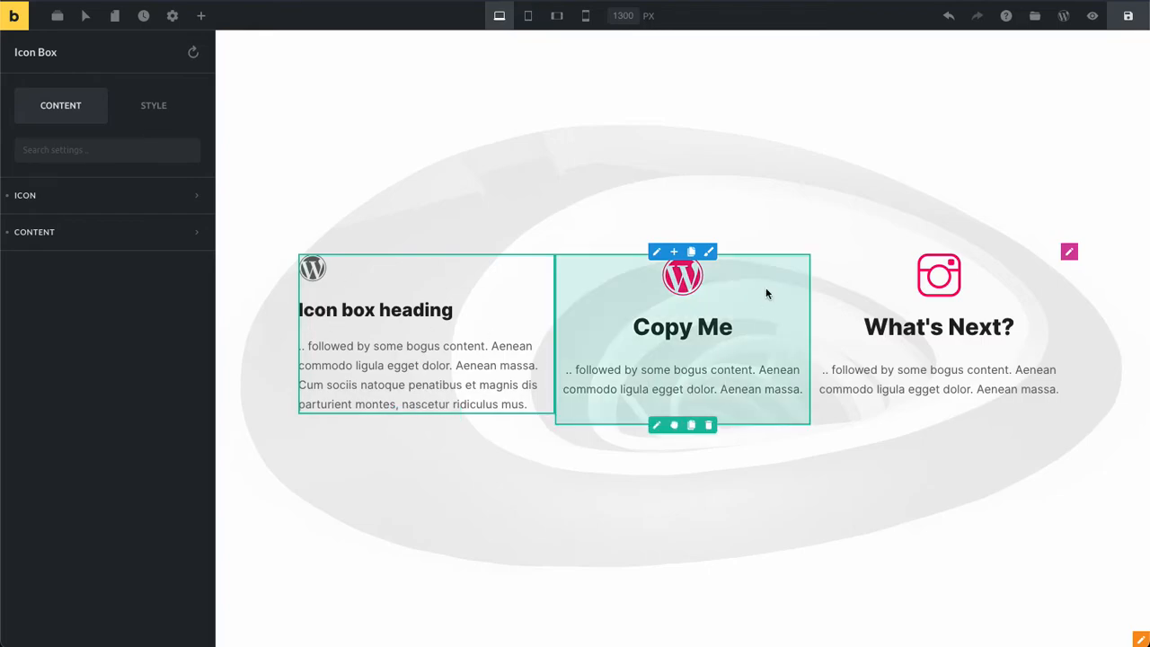
{"action": "left_click", "coordinate": [939, 326]}
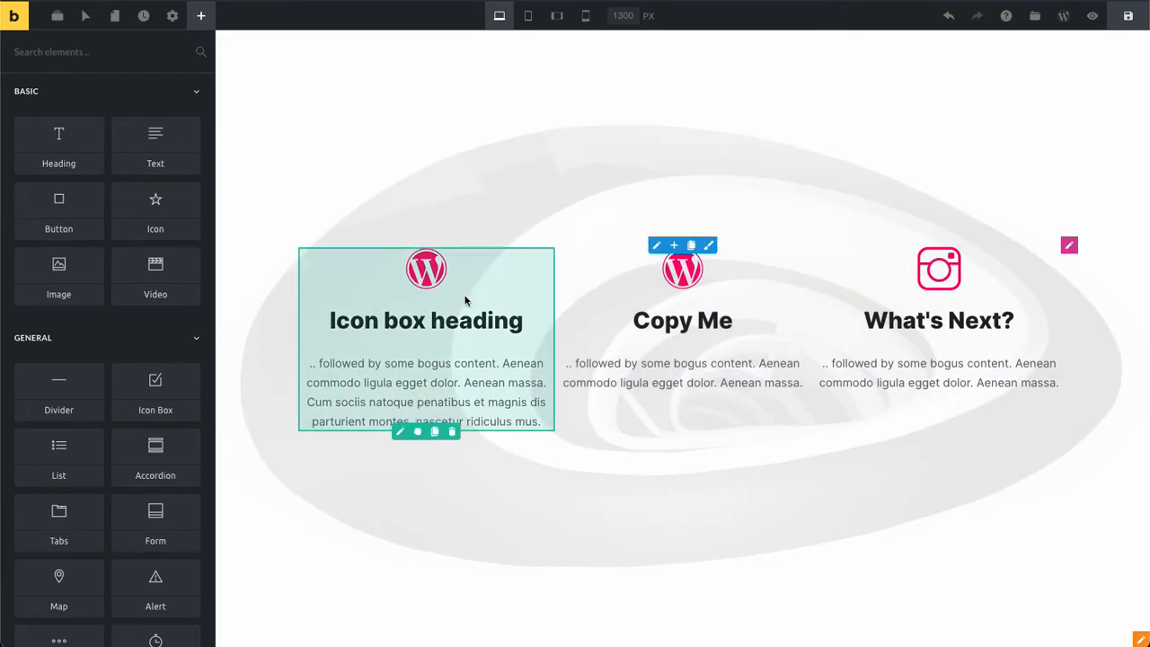
{"action": "mouse_move", "coordinate": [381, 296]}
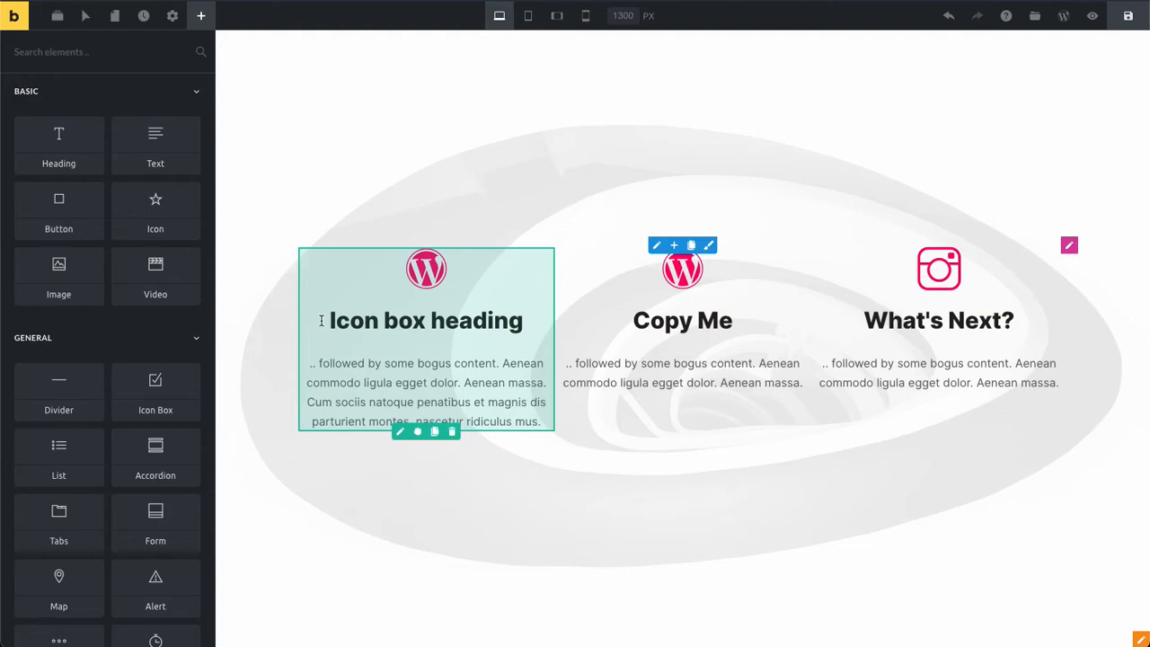
{"action": "mouse_move", "coordinate": [474, 306]}
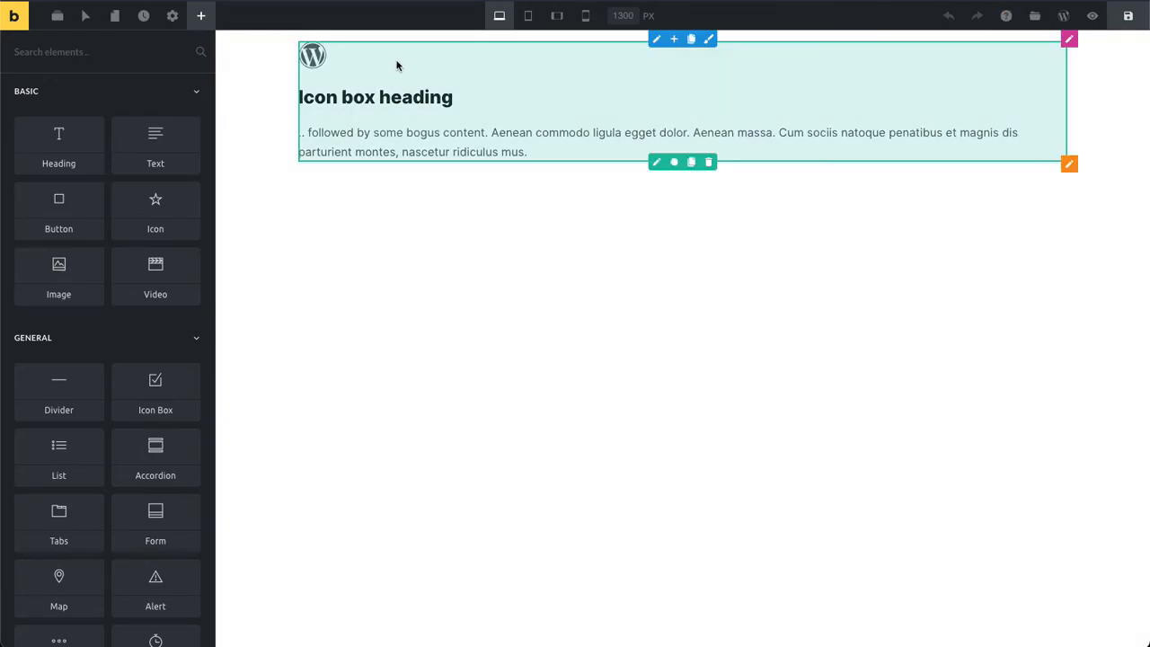
Paste the Copy Me icon box styles onto the lone icon box on the other page
{"action": "left_click", "coordinate": [479, 216]}
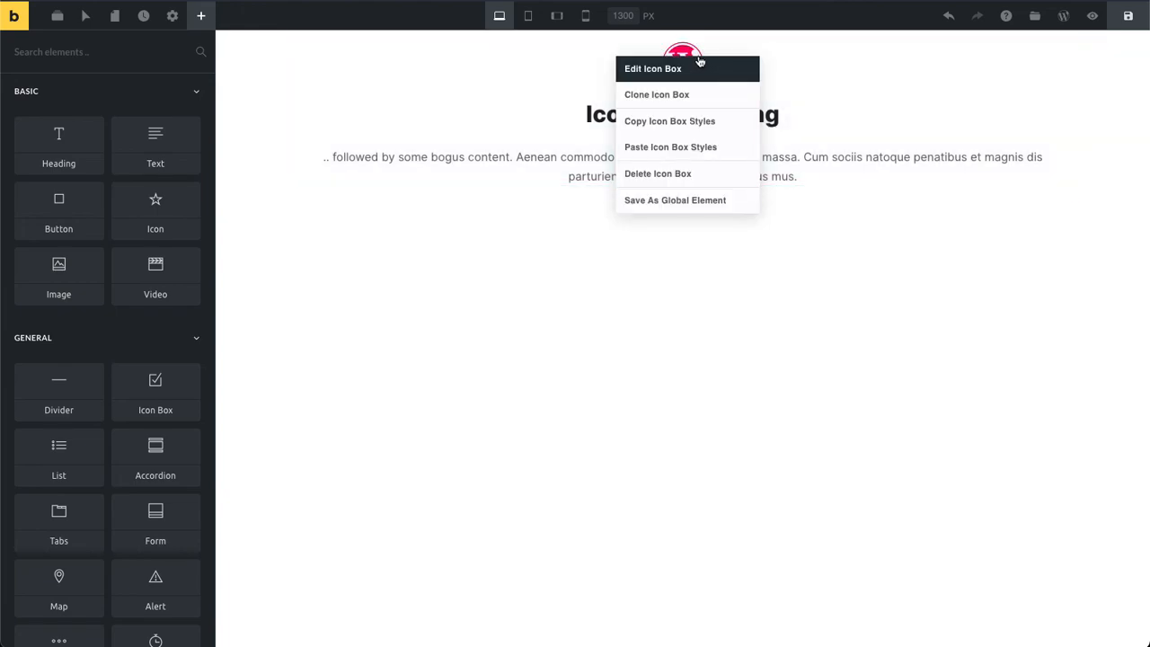
{"action": "mouse_move", "coordinate": [679, 199]}
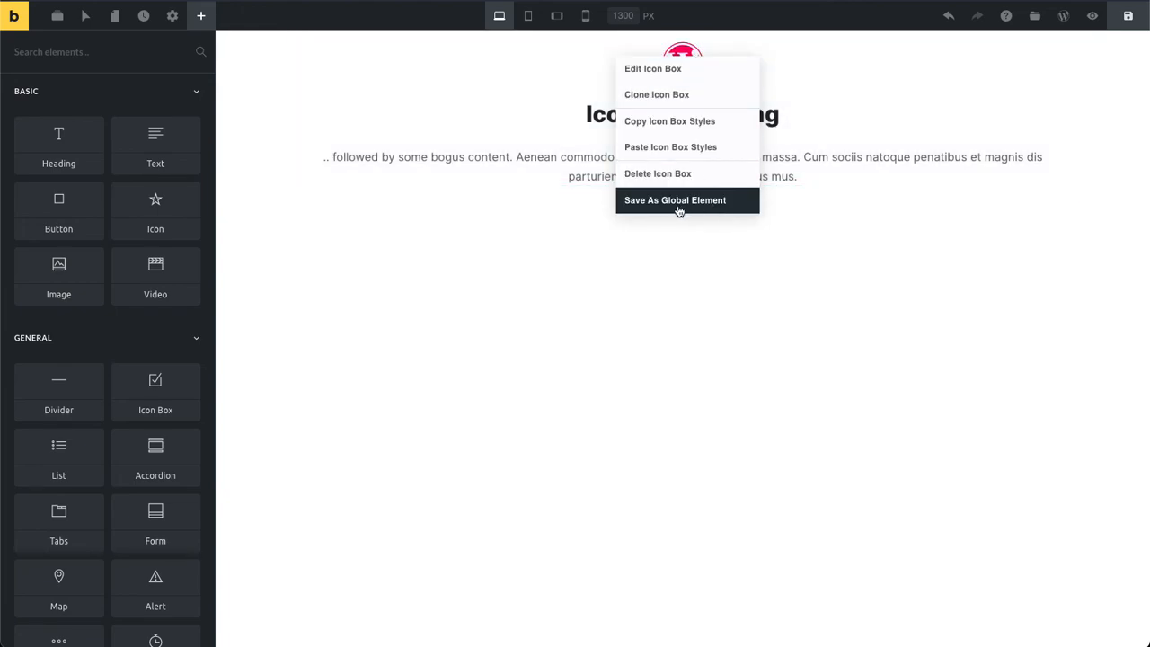
Save the styled icon box as a global element
{"action": "left_click", "coordinate": [674, 200]}
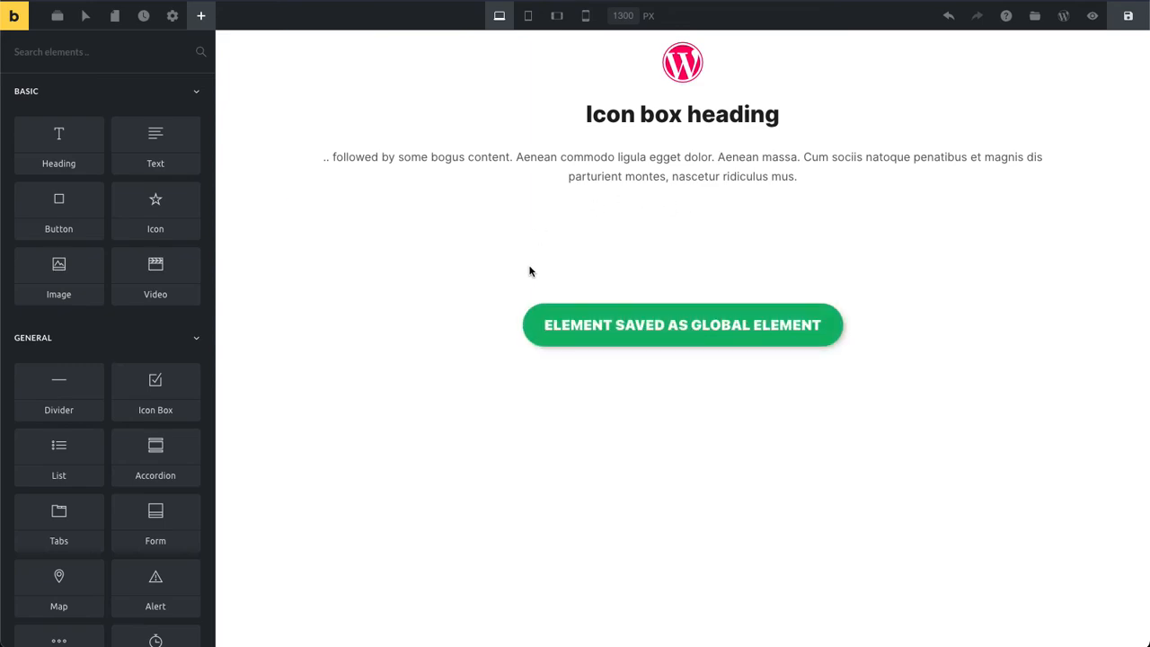
{"action": "scroll", "scroll_direction": "down", "scroll_amount": 3}
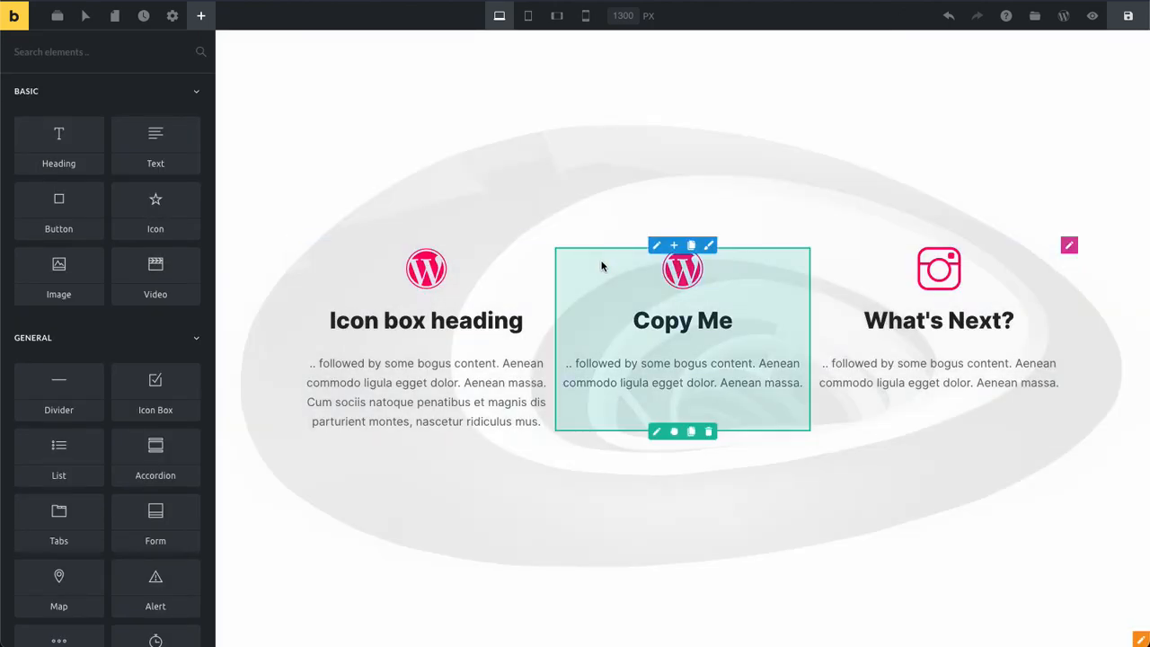
Open the Copy Me icon box's right-click actions menu on the original page
{"action": "right_click", "coordinate": [683, 319]}
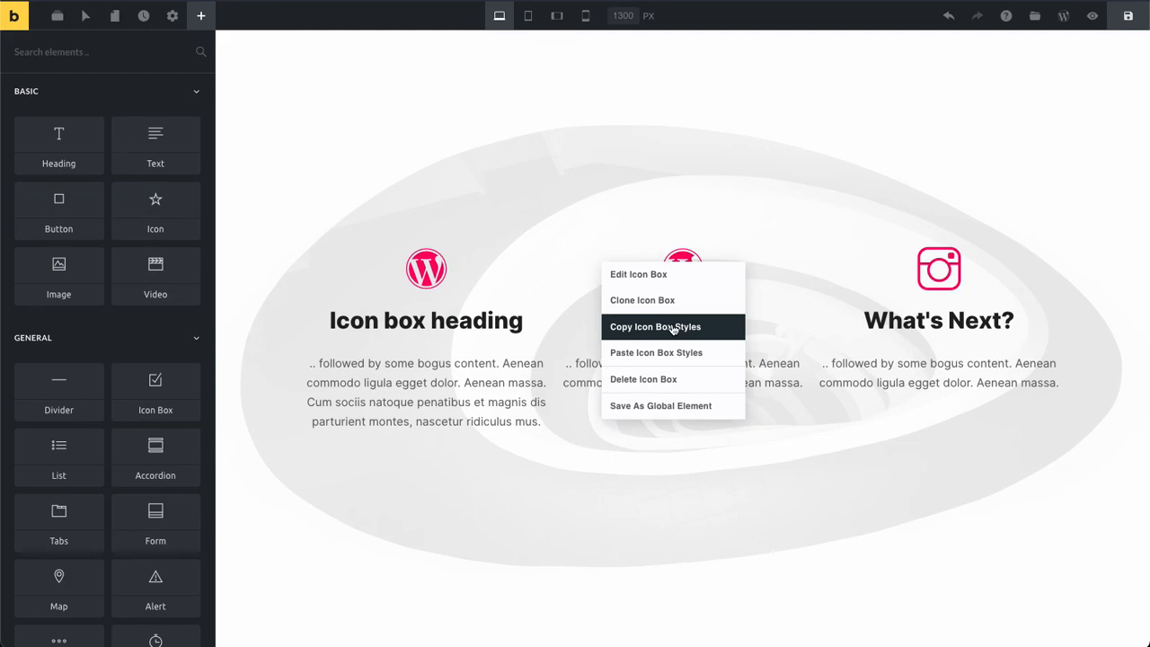
{"action": "mouse_move", "coordinate": [823, 19]}
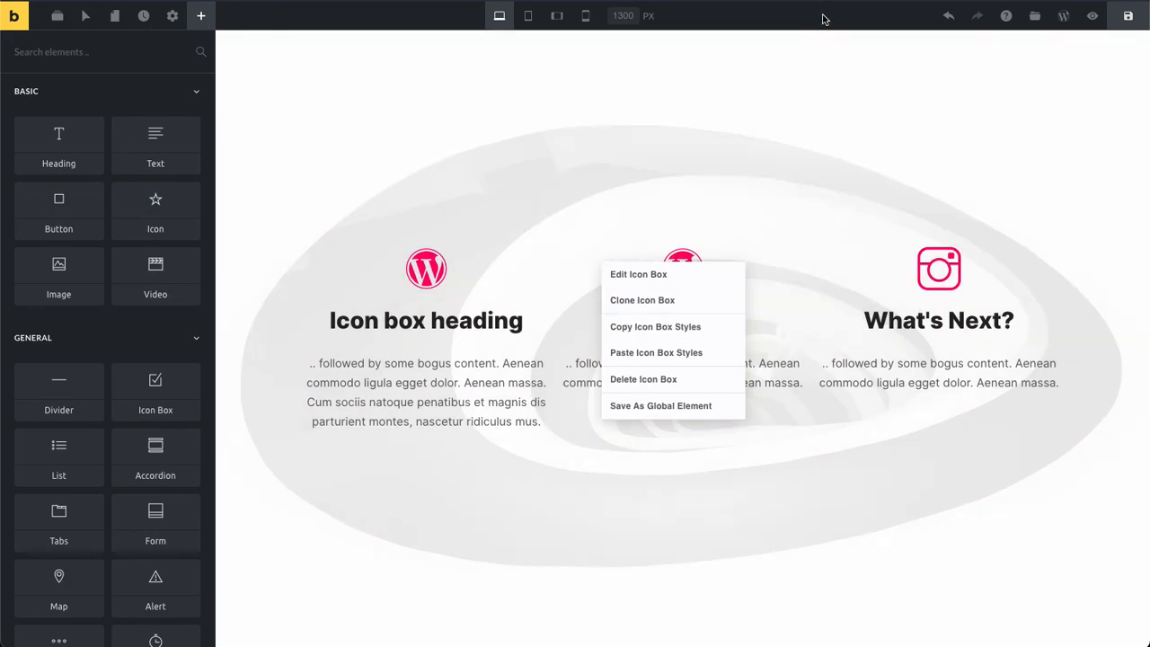